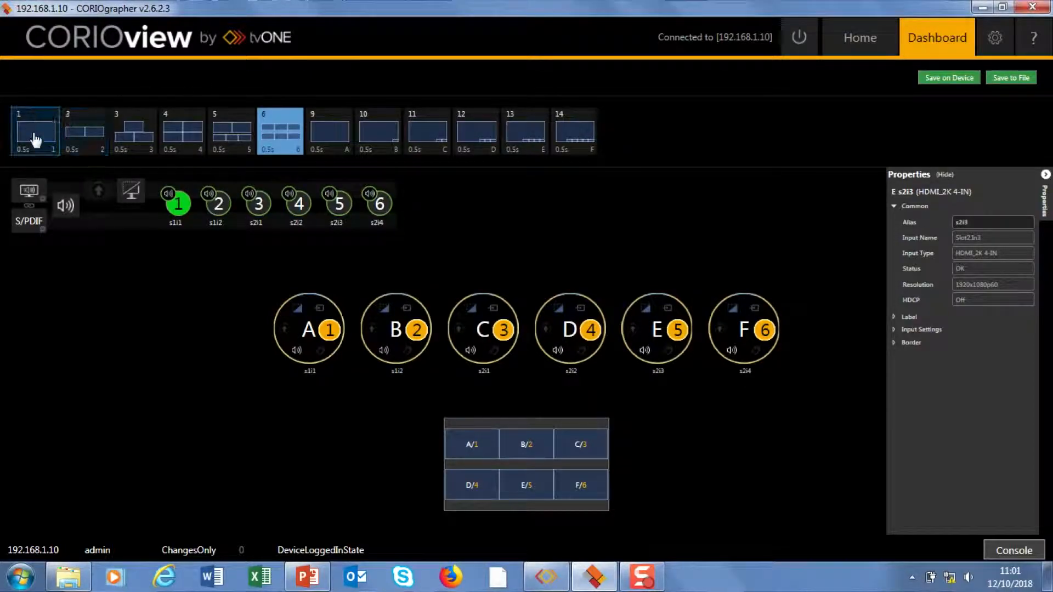
# Fire preset 1, the single-window layout, on the output
pyautogui.click(84, 131)
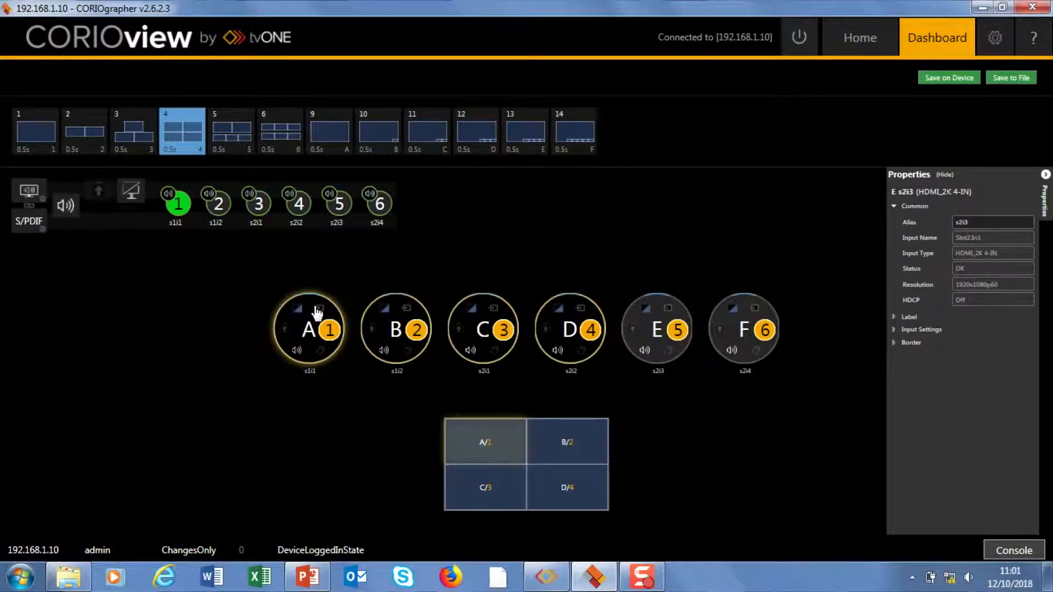
# Open window A's source choices, listing sources 1–6
pyautogui.click(309, 329)
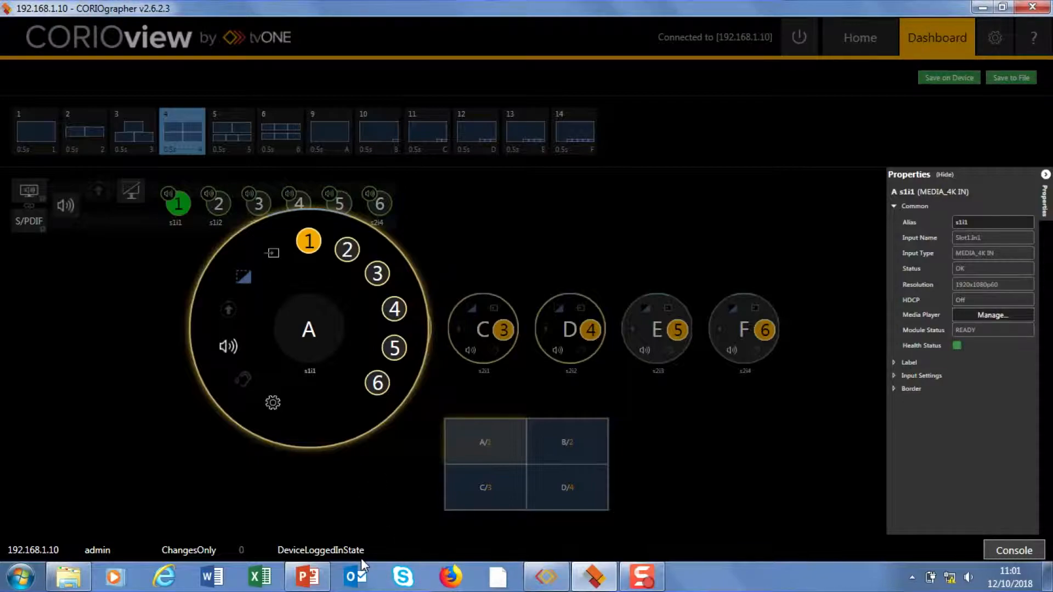
pyautogui.moveTo(380, 481)
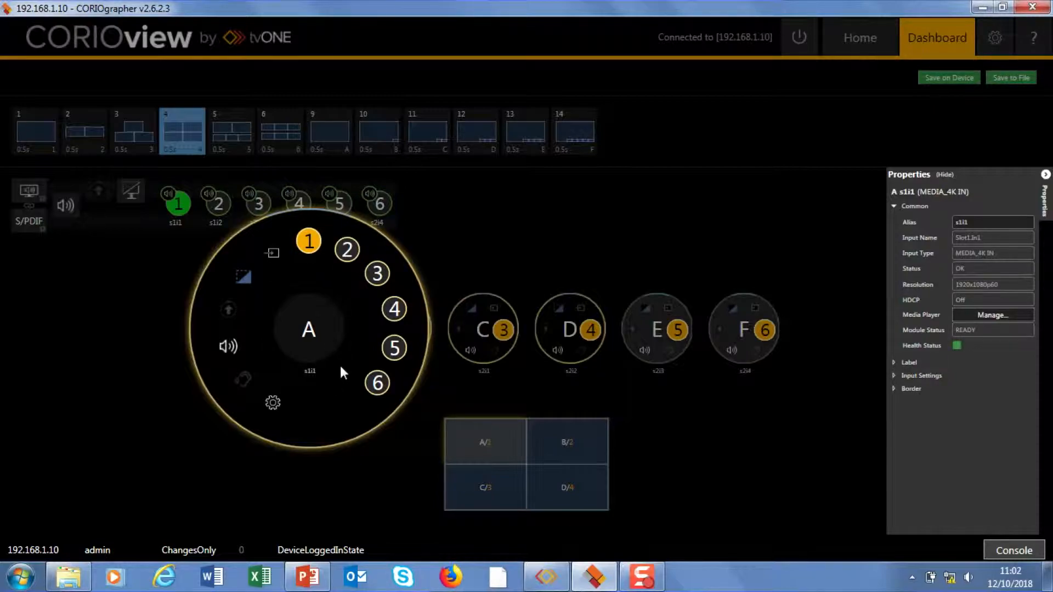
pyautogui.moveTo(301, 386)
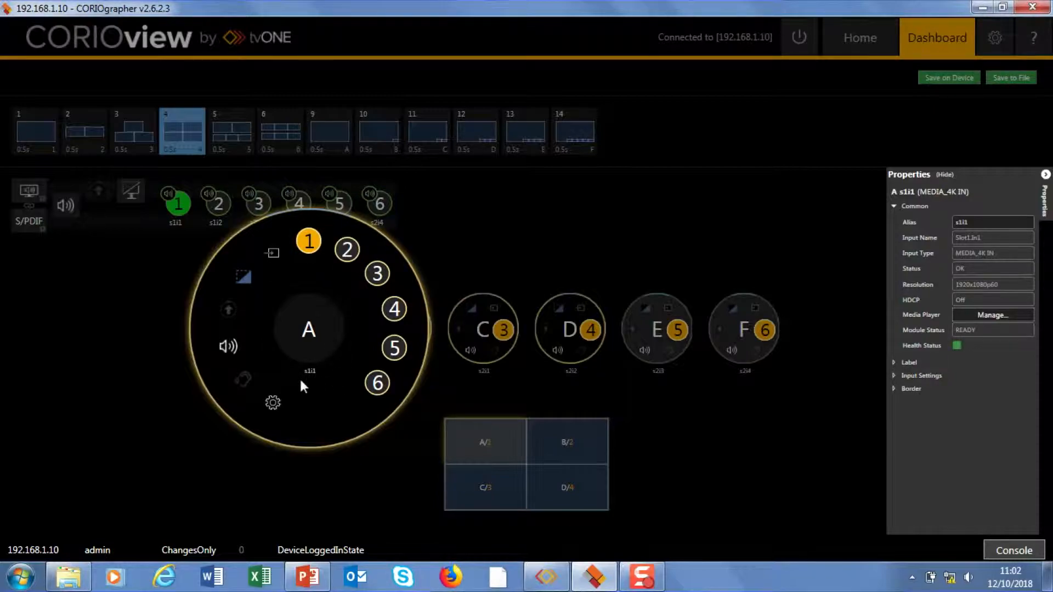
pyautogui.moveTo(344, 373)
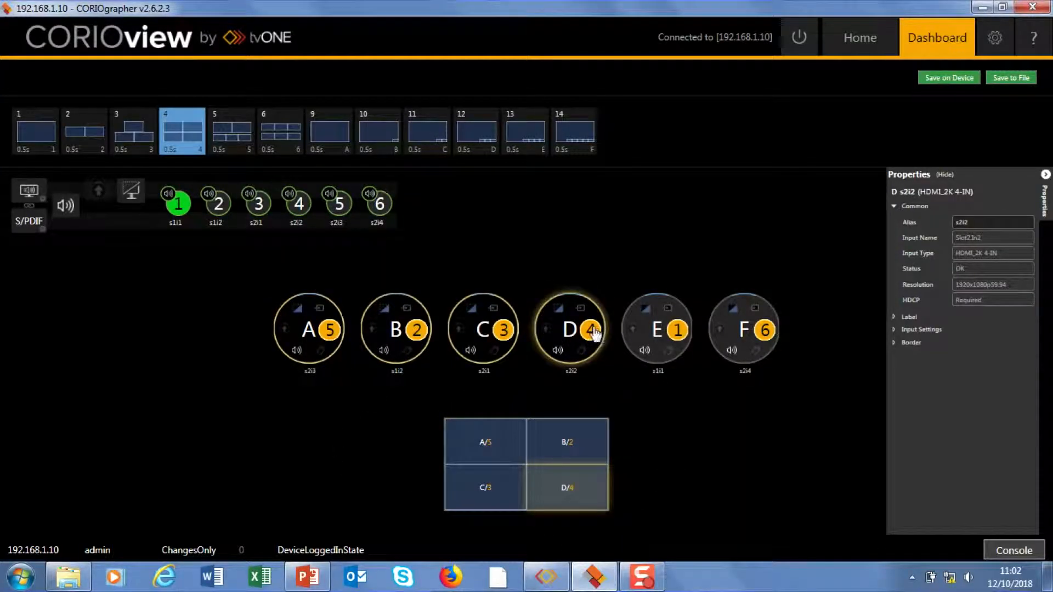
# Open window D's source wheel to choose a different source
pyautogui.click(569, 329)
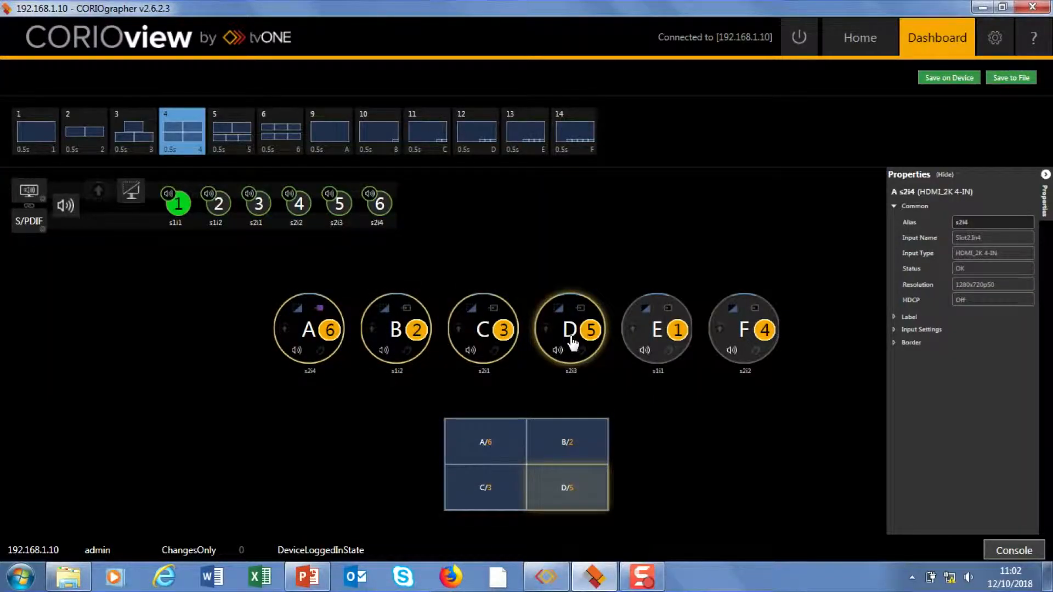
pyautogui.moveTo(569, 329)
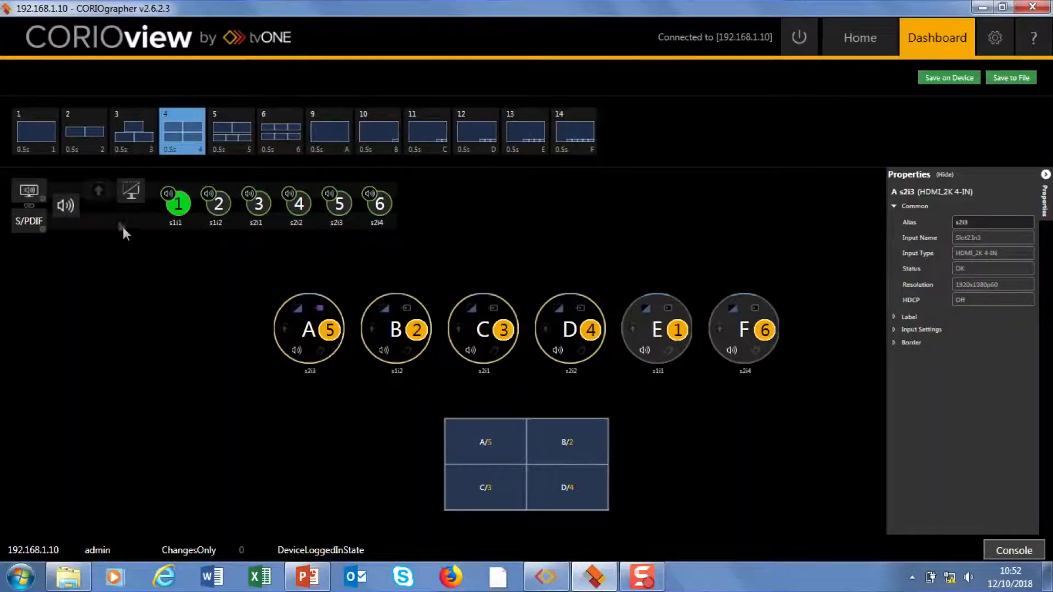
pyautogui.moveTo(131, 192)
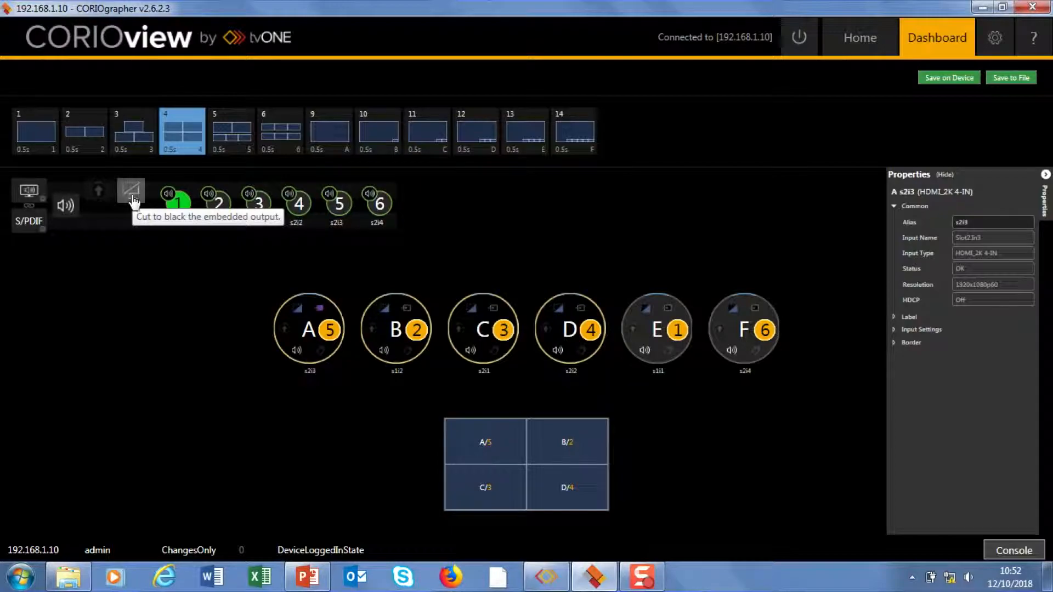
# Cut the embedded output to black using the Cut to black button
pyautogui.click(131, 195)
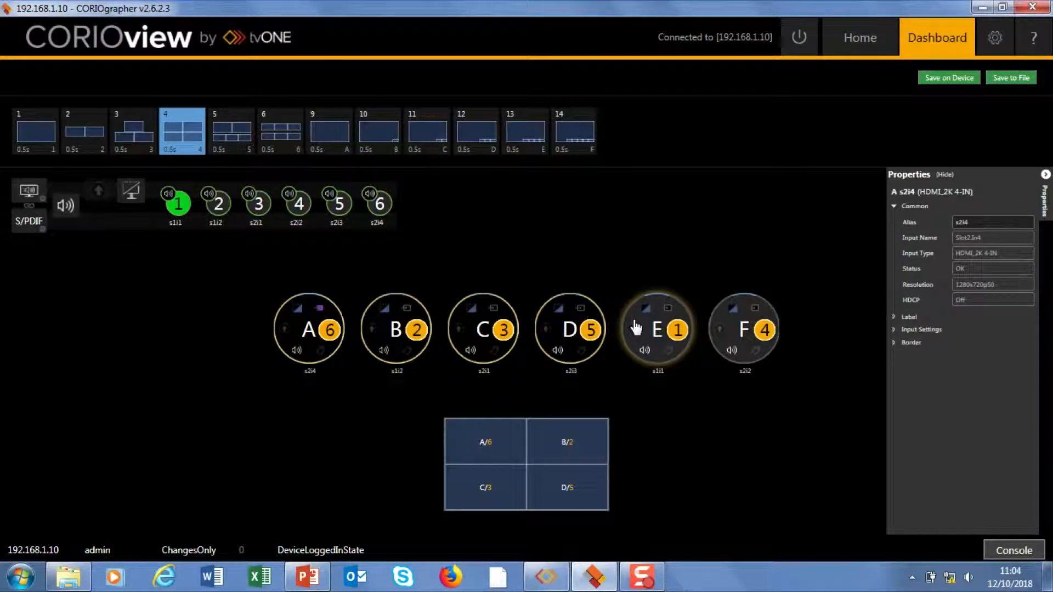
pyautogui.moveTo(342, 188)
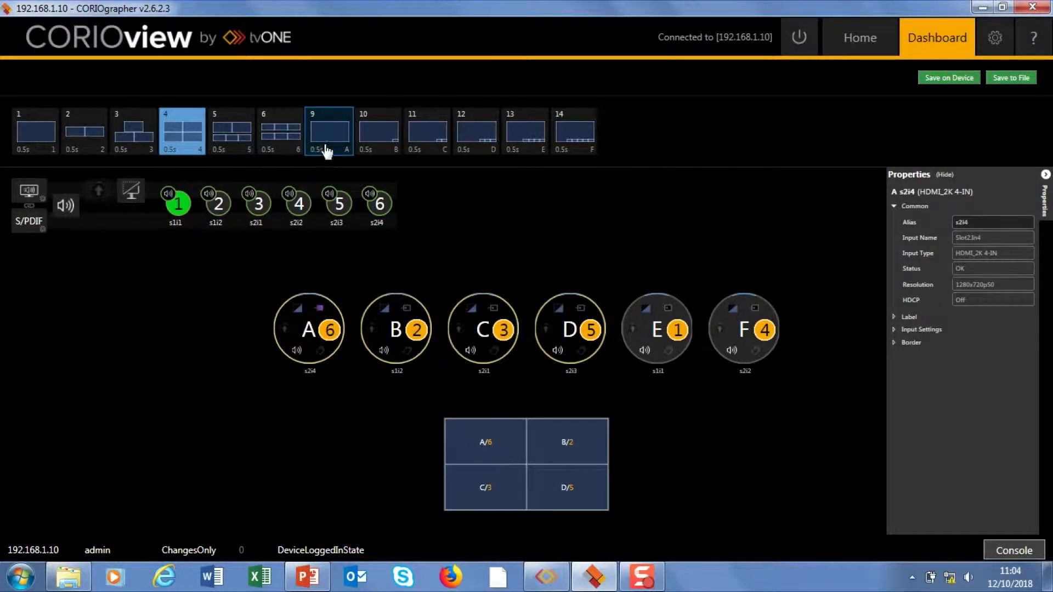
# Fire presets 6 and 1, then preset 3's three-window layout
pyautogui.click(279, 132)
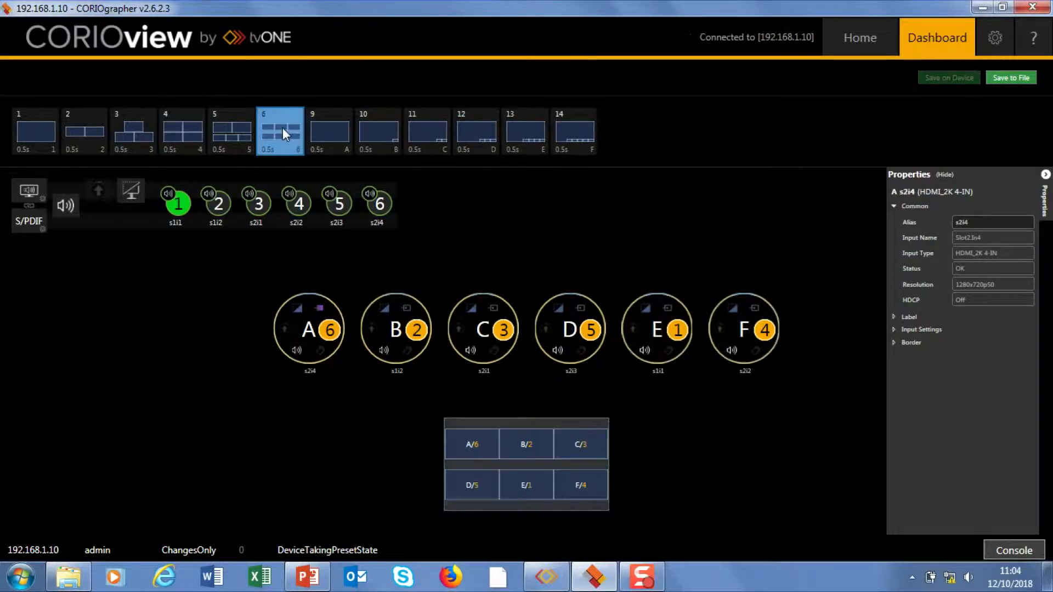
pyautogui.click(84, 131)
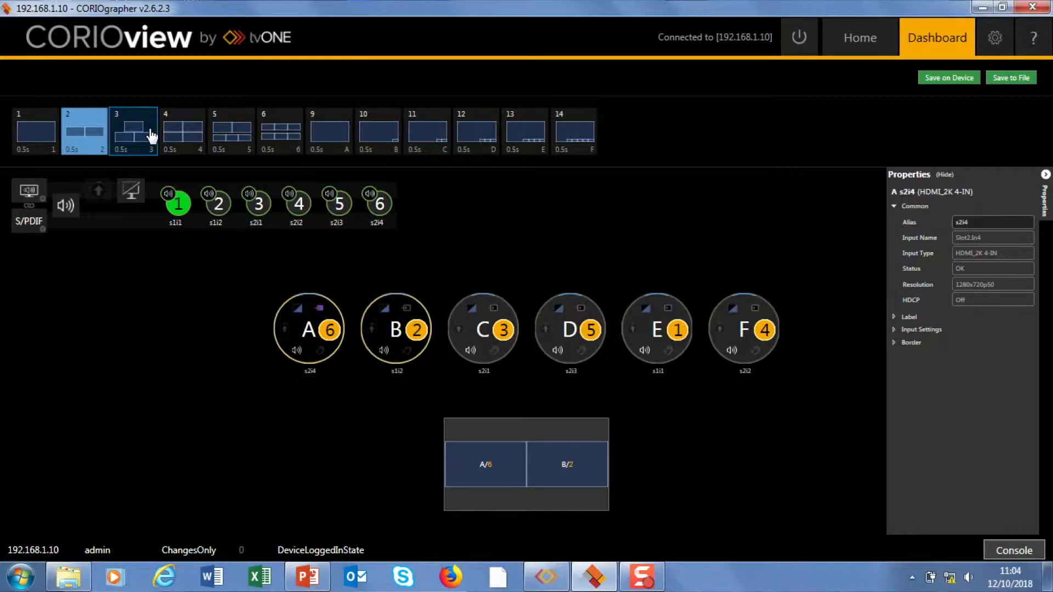
pyautogui.click(132, 129)
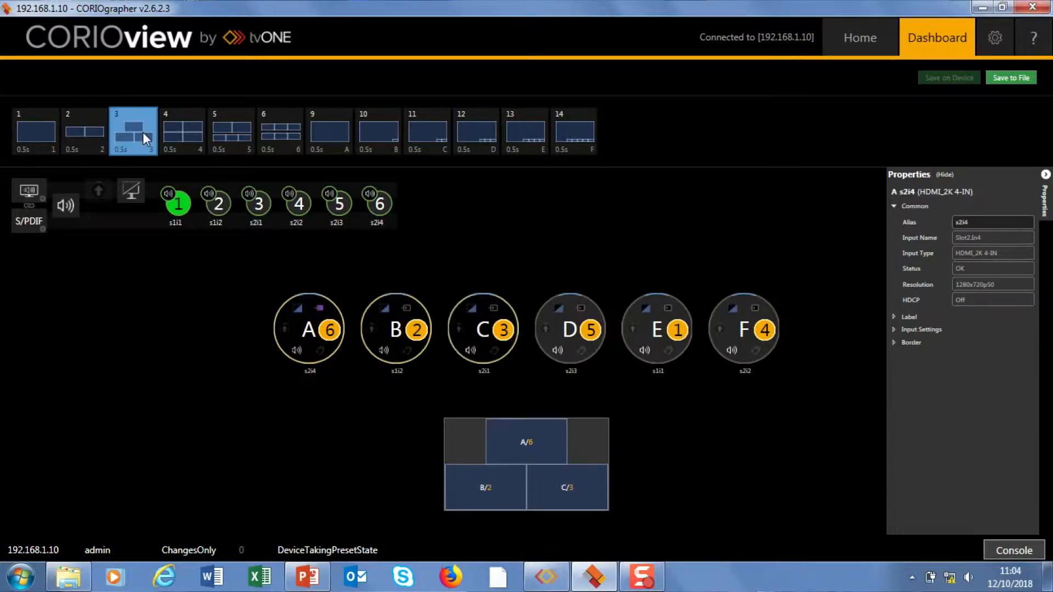